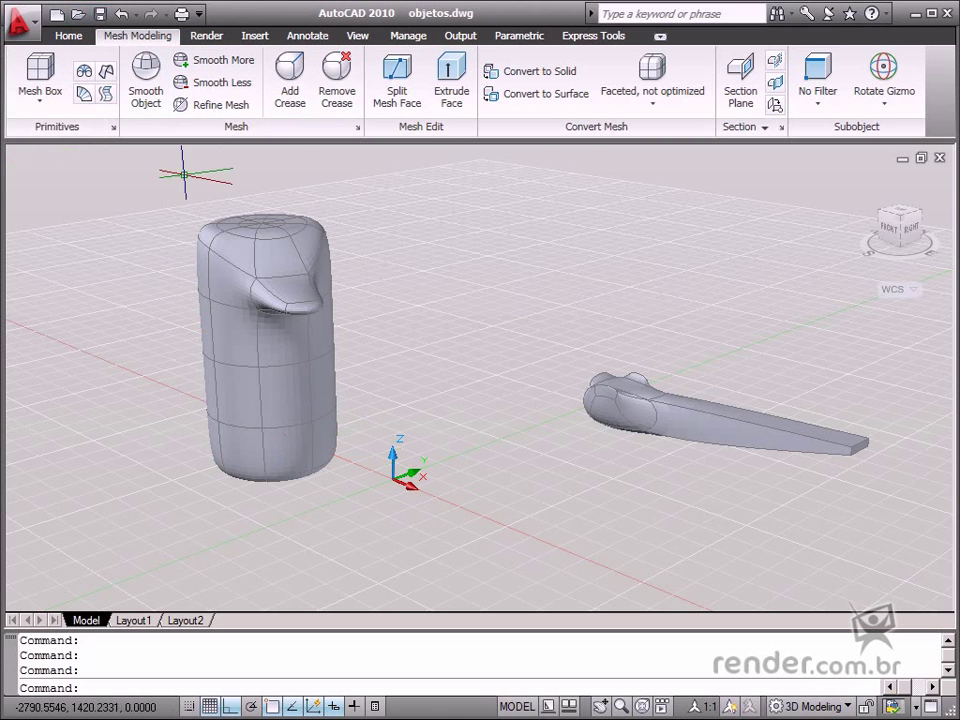
mouse_move(470, 456)
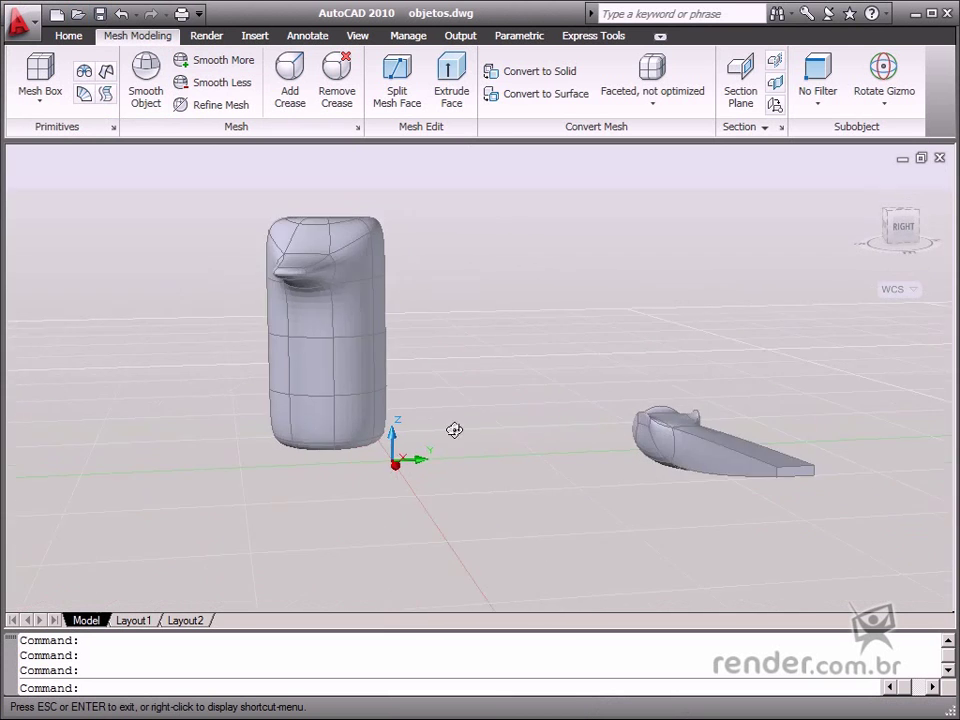
Step: Orbit the 3D view to look down on the bottle and handle from above
drag(454, 430, 532, 444)
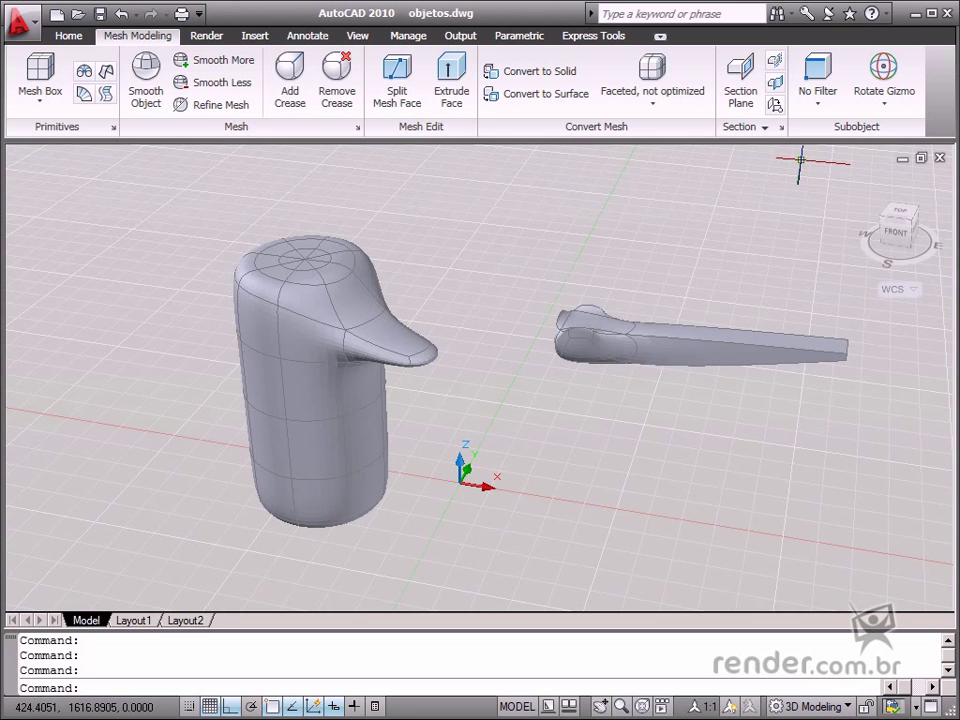
click(884, 78)
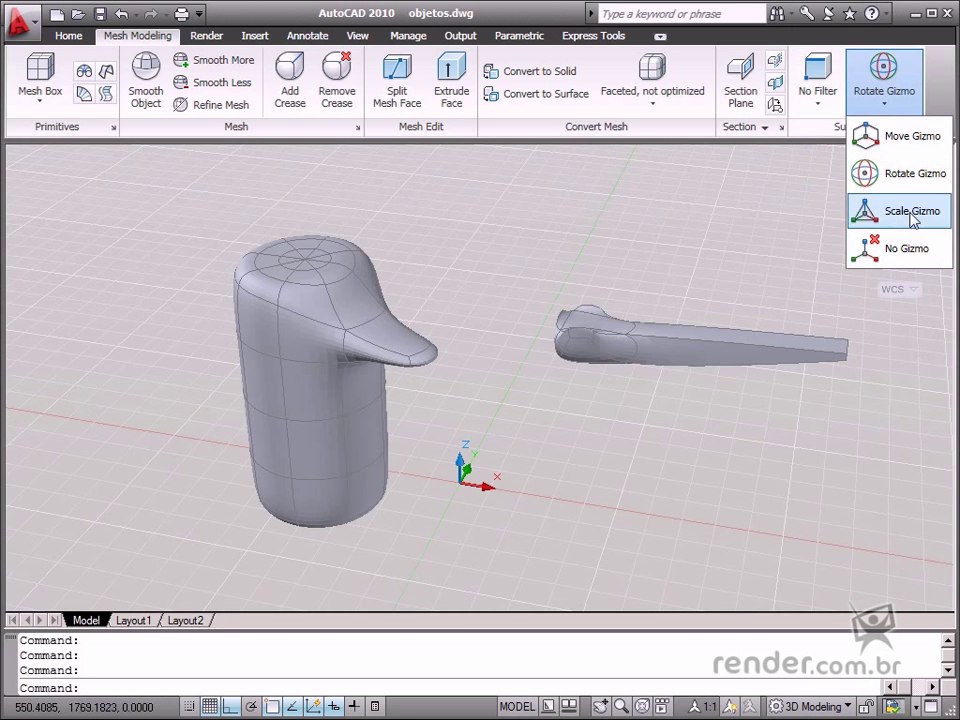
mouse_move(912, 136)
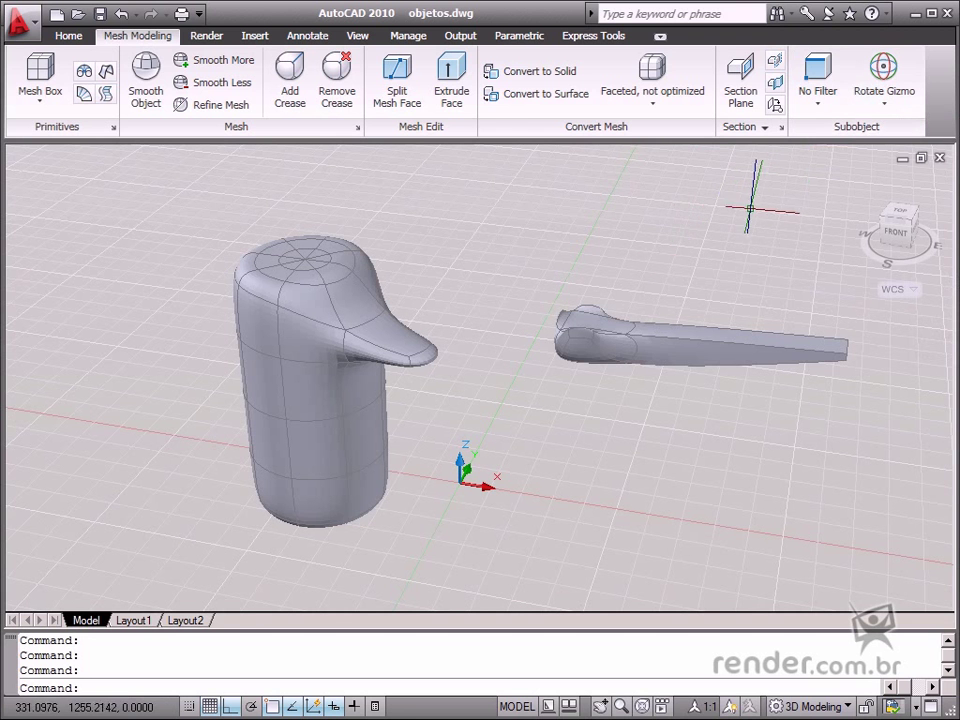
mouse_move(680, 256)
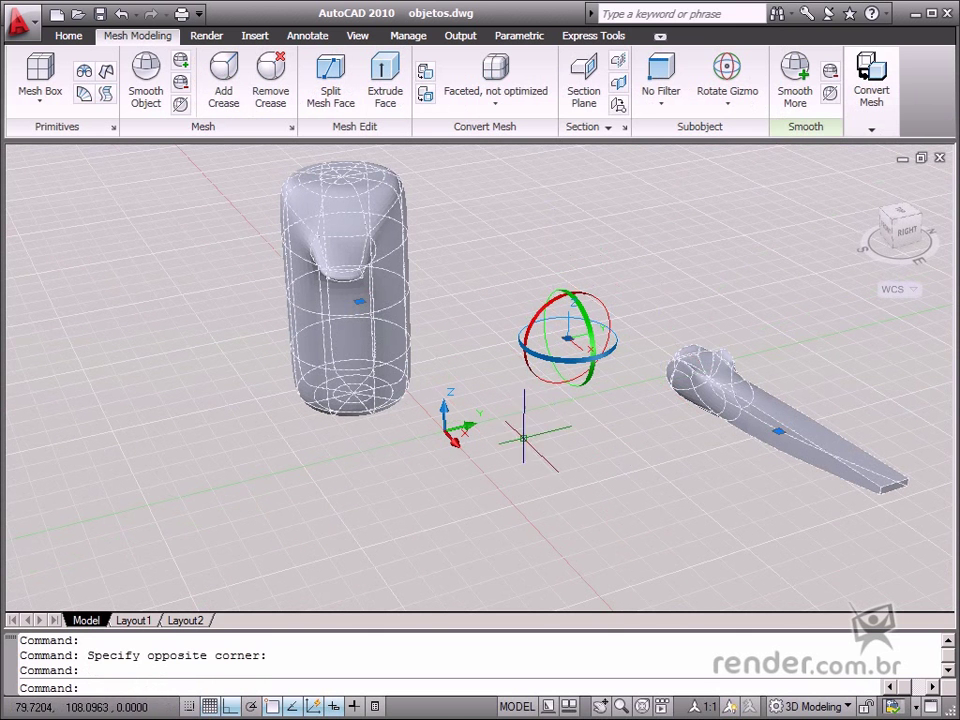
mouse_move(630, 408)
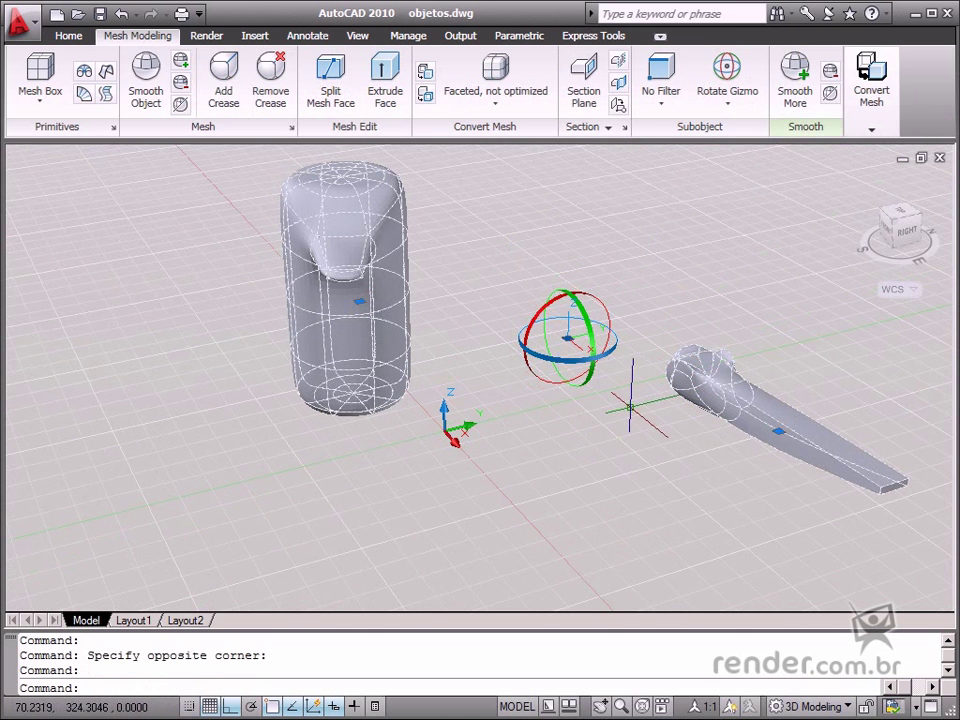
mouse_move(616, 410)
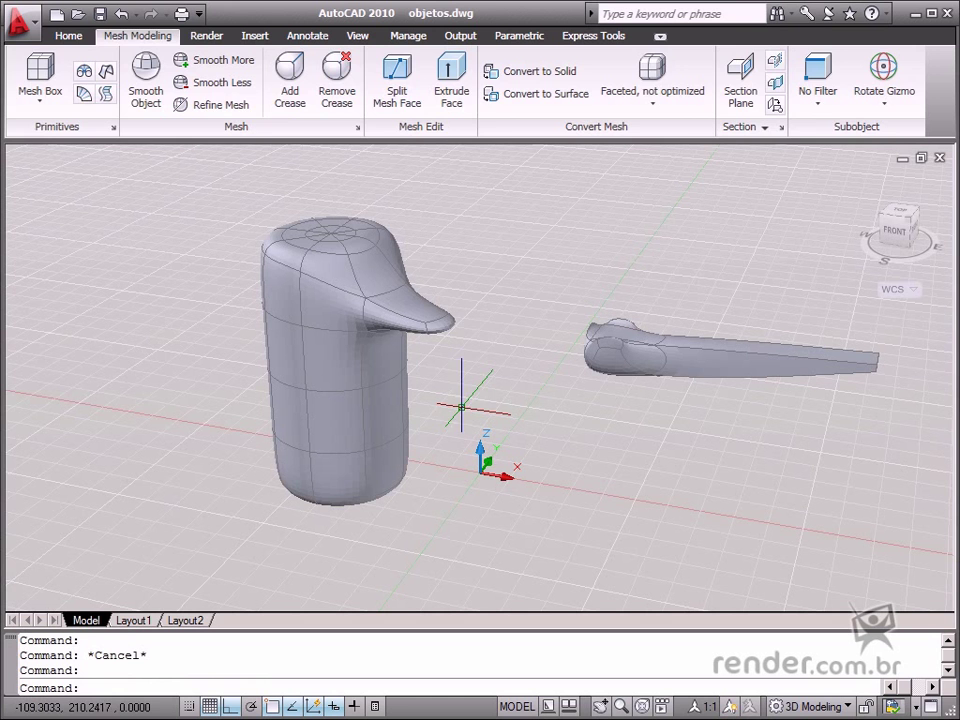
Step: Choose Move Gizmo as the default gizmo from the Home tab's Subobject panel
click(68, 36)
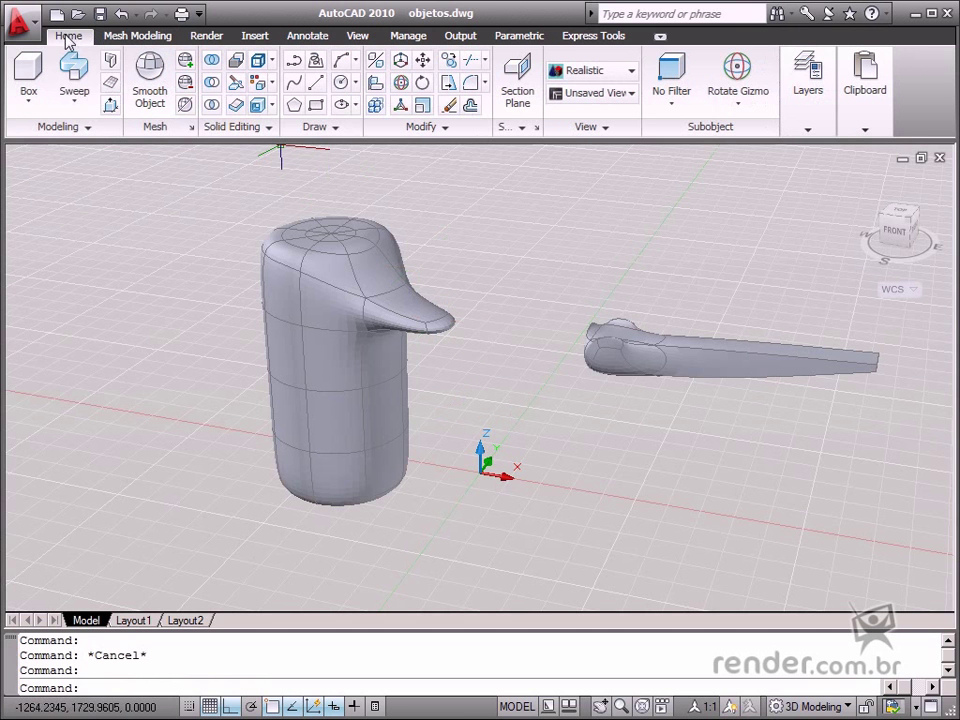
mouse_move(738, 76)
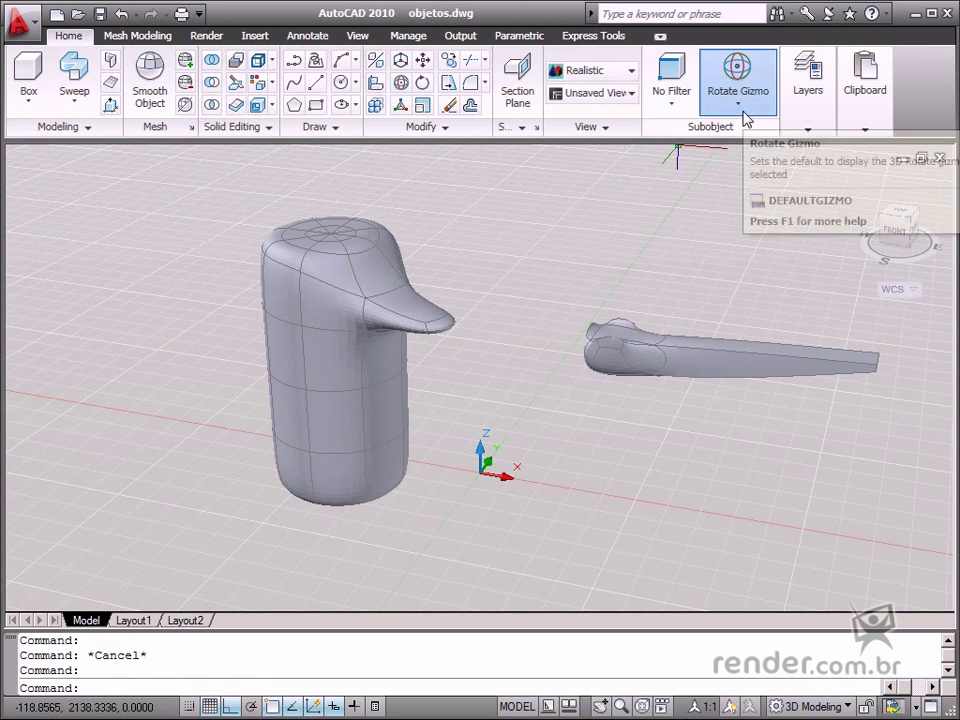
click(738, 90)
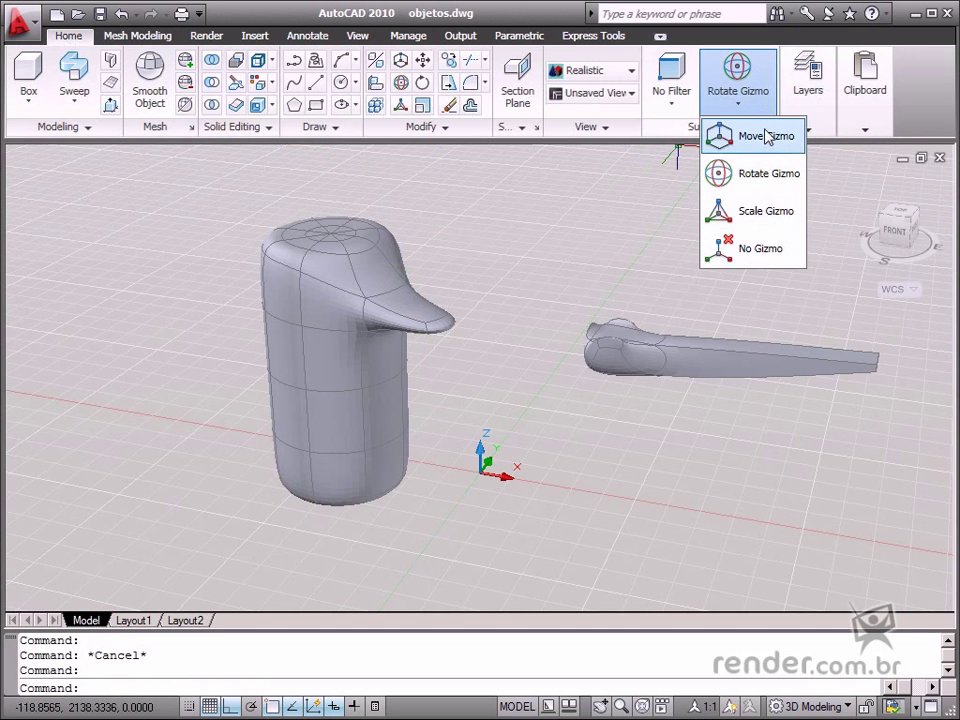
mouse_move(616, 264)
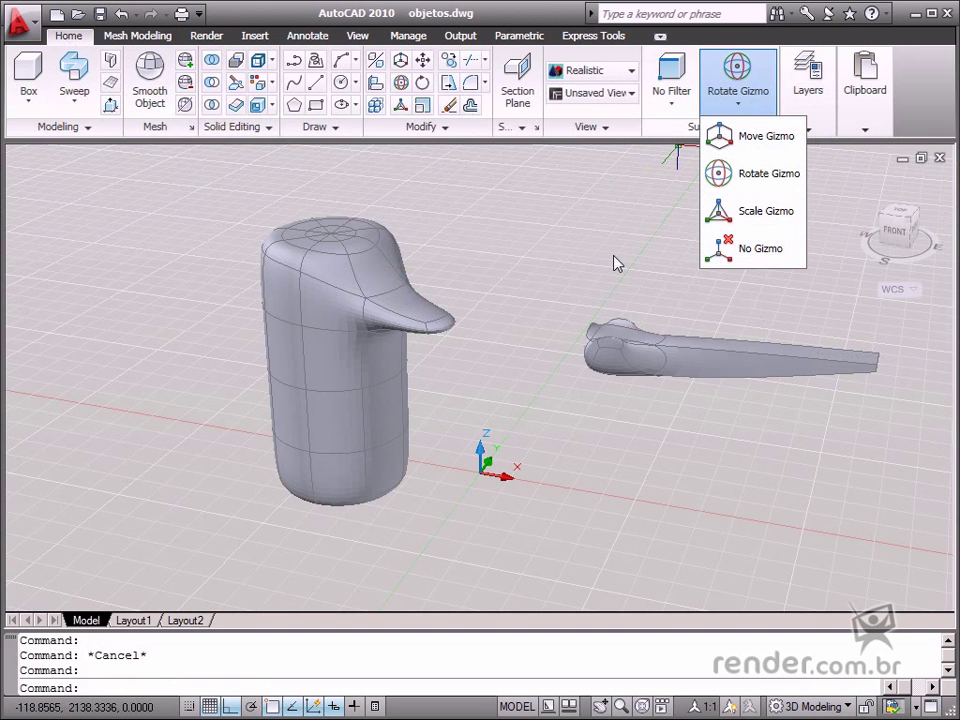
mouse_move(764, 232)
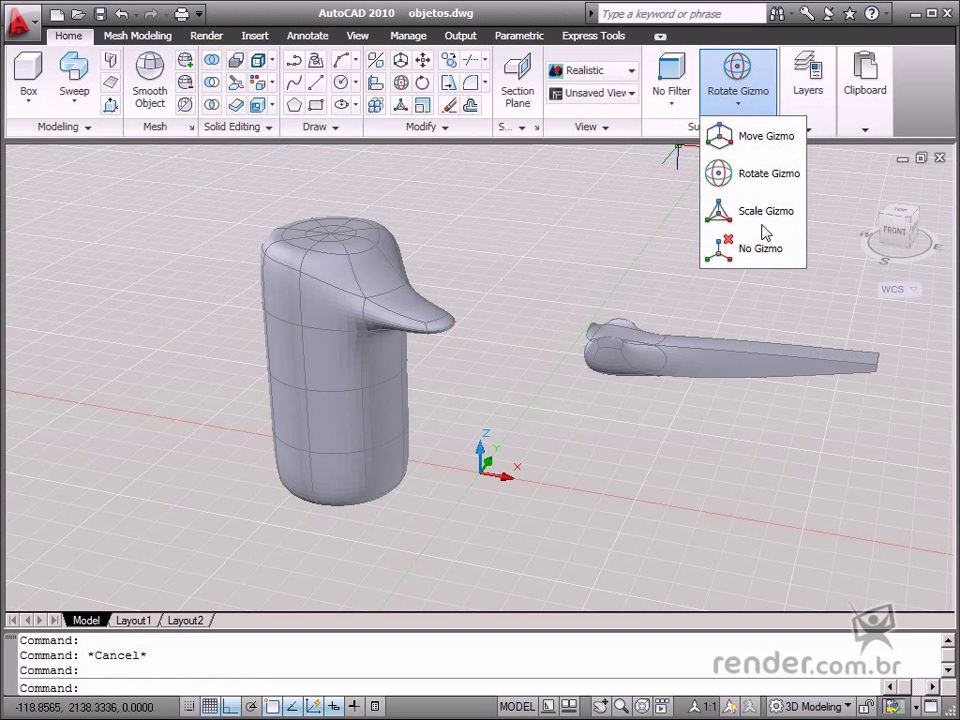
mouse_move(768, 136)
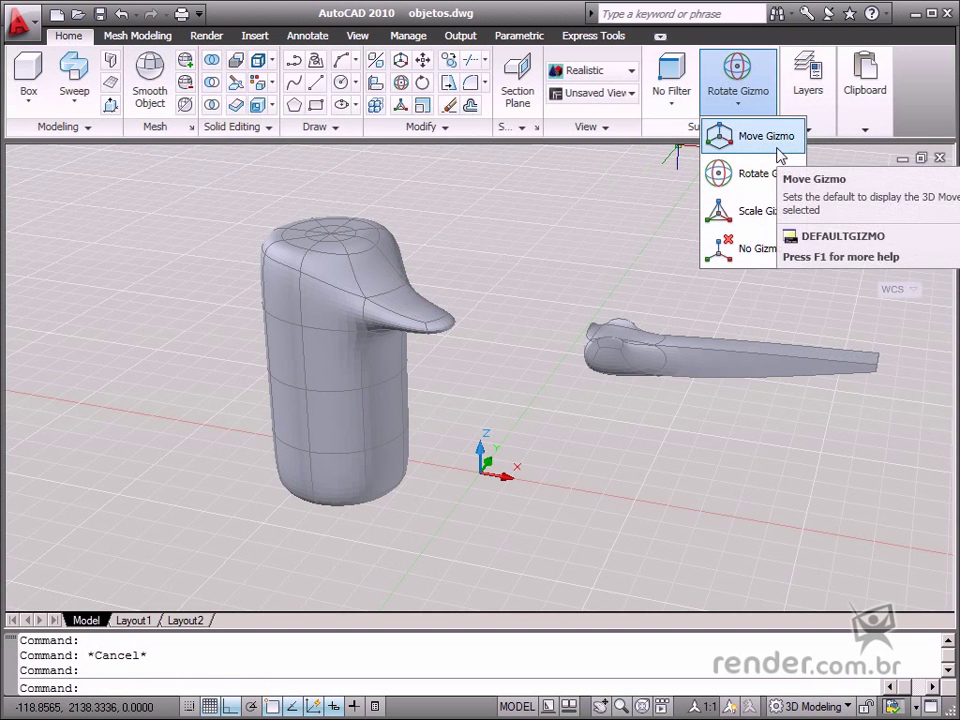
mouse_move(780, 210)
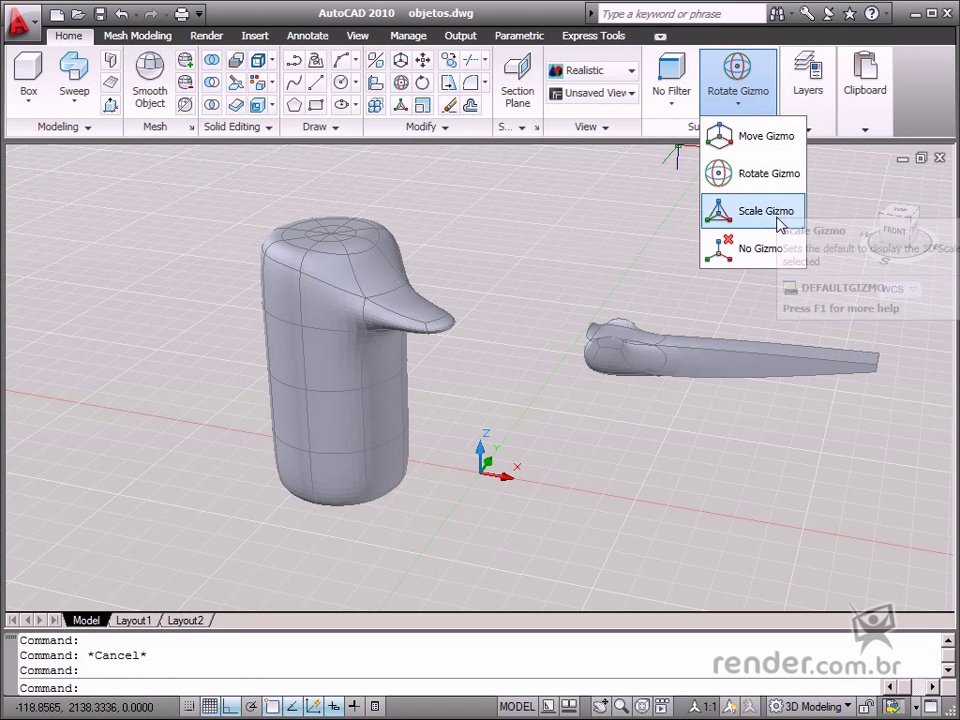
mouse_move(780, 210)
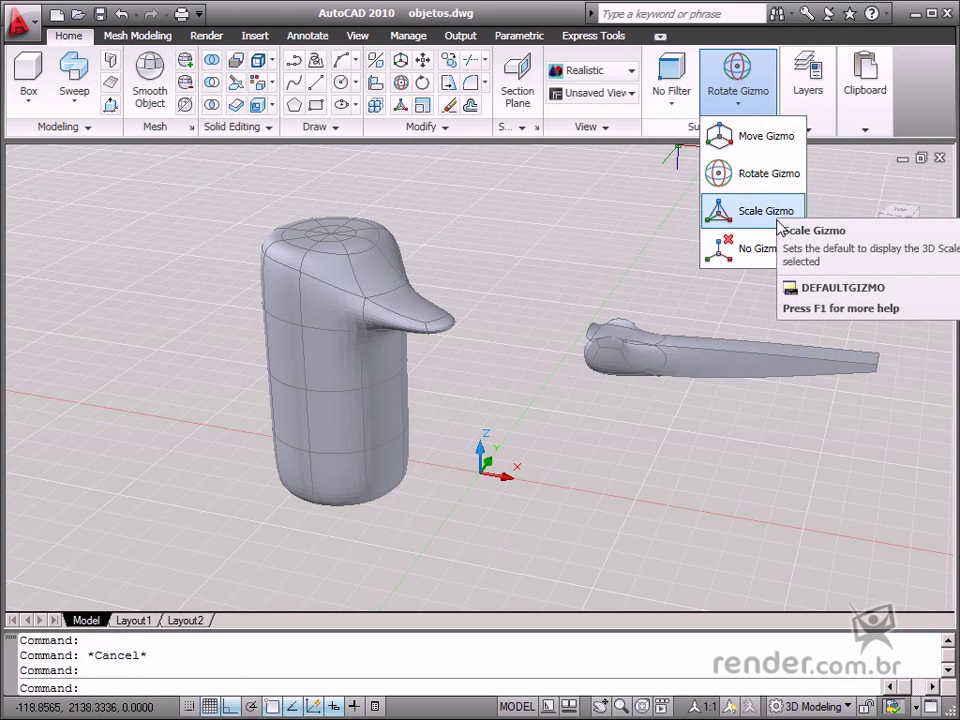
mouse_move(766, 136)
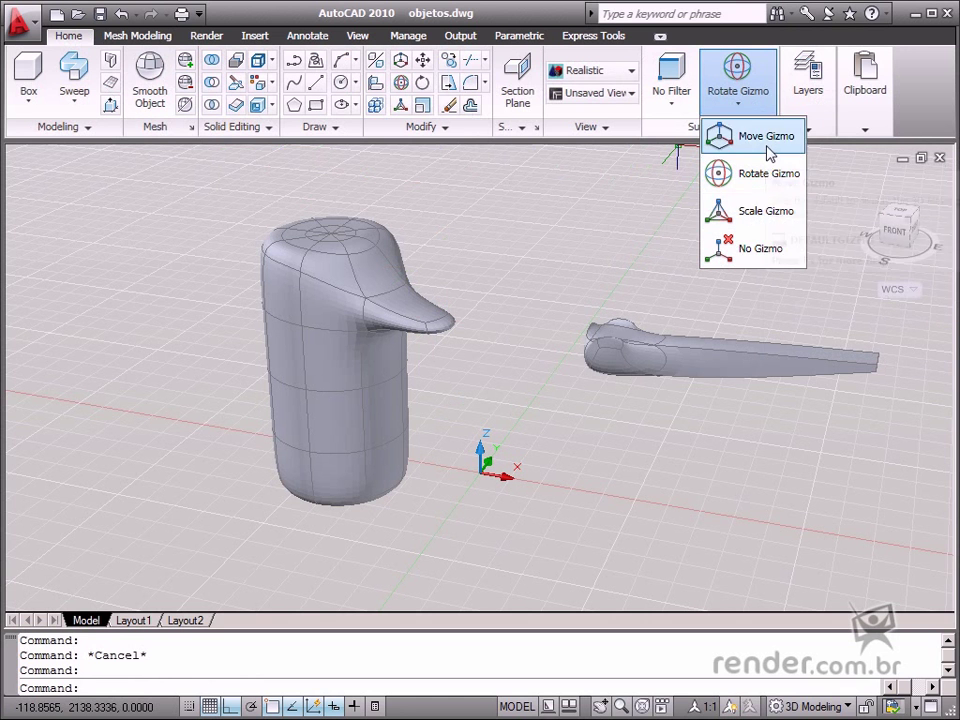
click(766, 136)
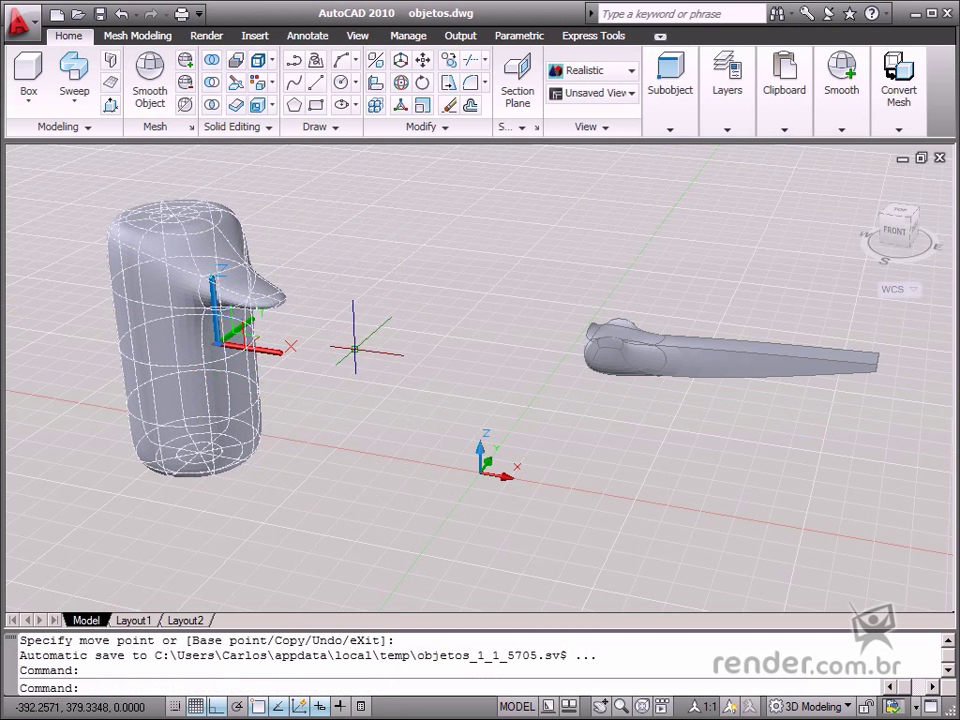
mouse_move(500, 480)
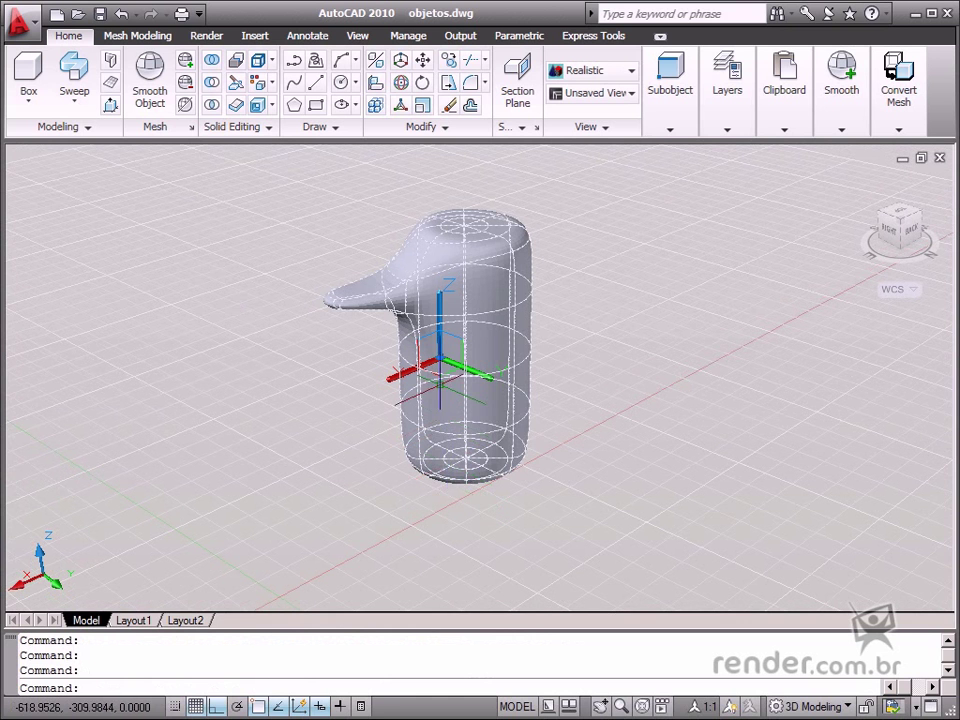
Step: Relocate the bottle's move gizmo via its right-click menu after moving the bottle
right_click(440, 360)
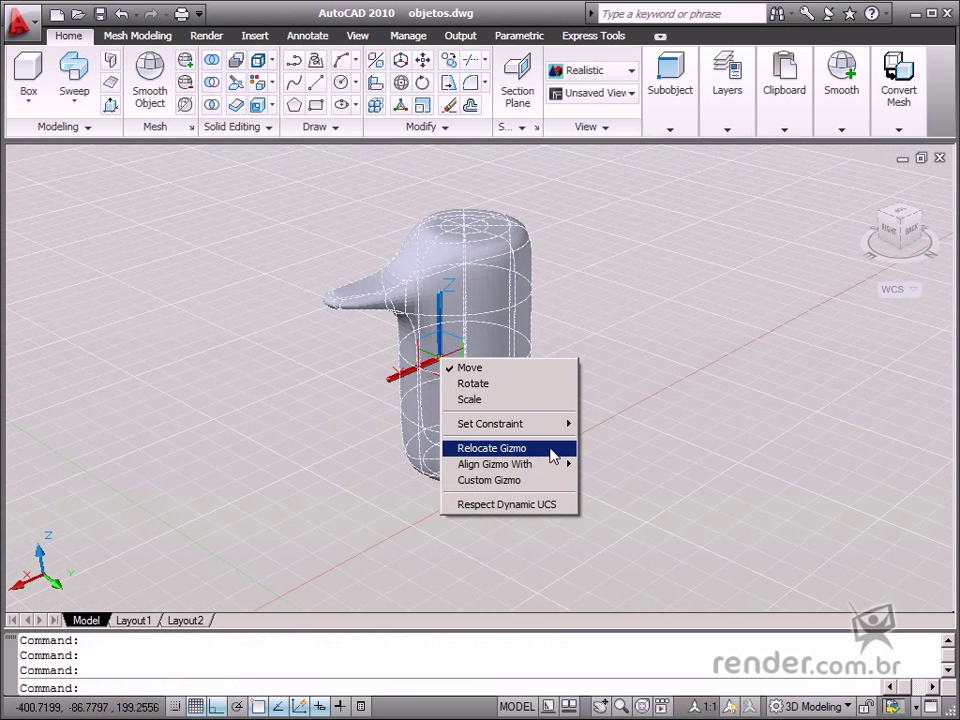
click(490, 448)
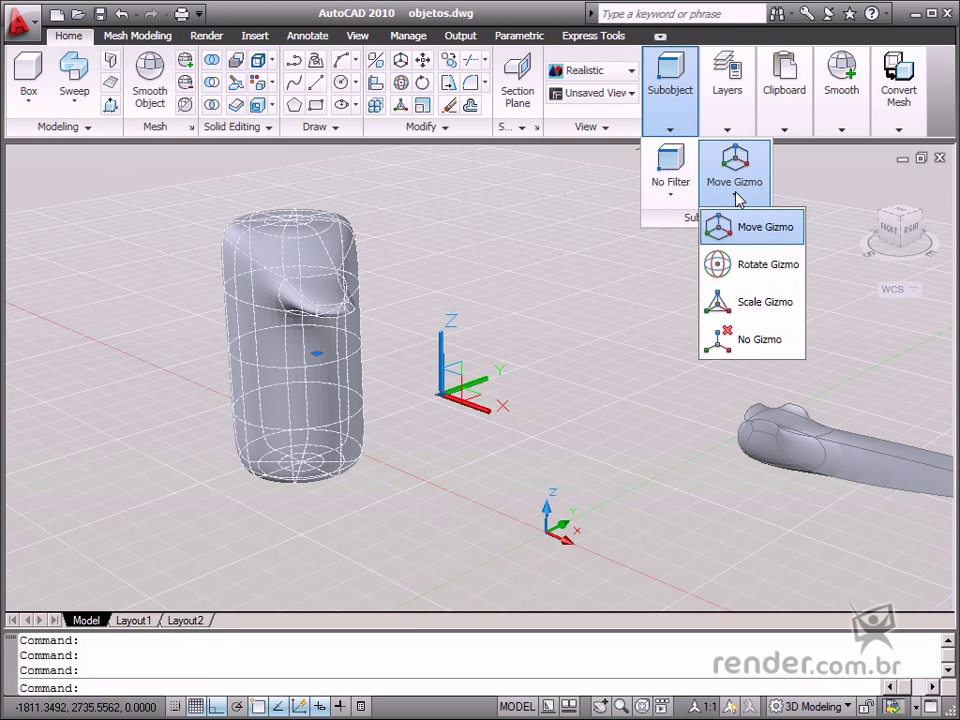
Step: Switch the default gizmo to Rotate, then Scale, and relocate the scale gizmo on the bottle
click(768, 264)
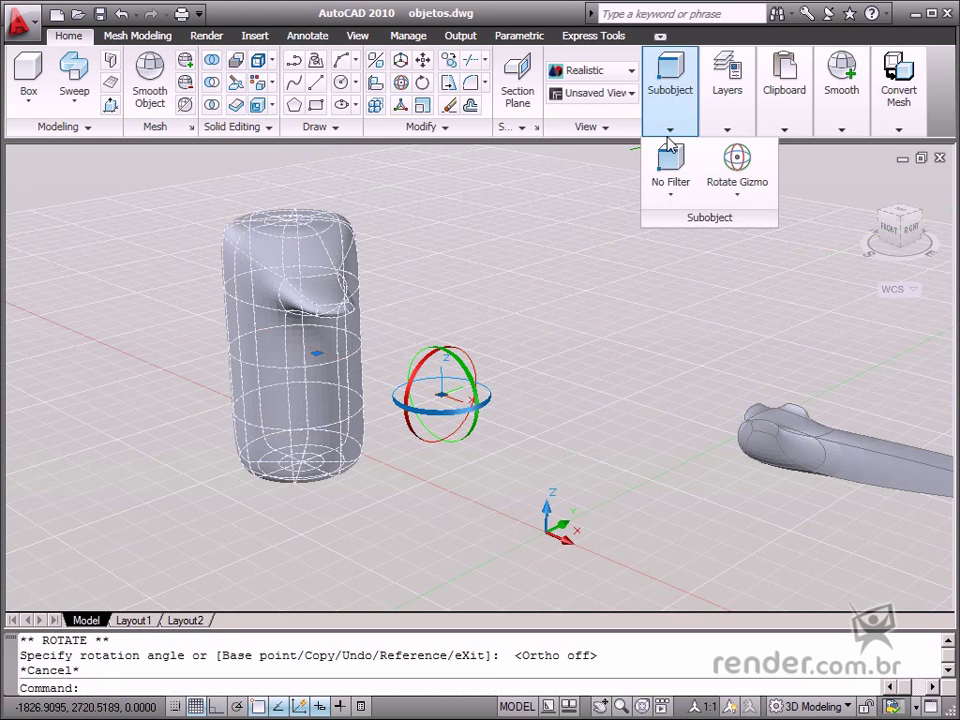
click(736, 164)
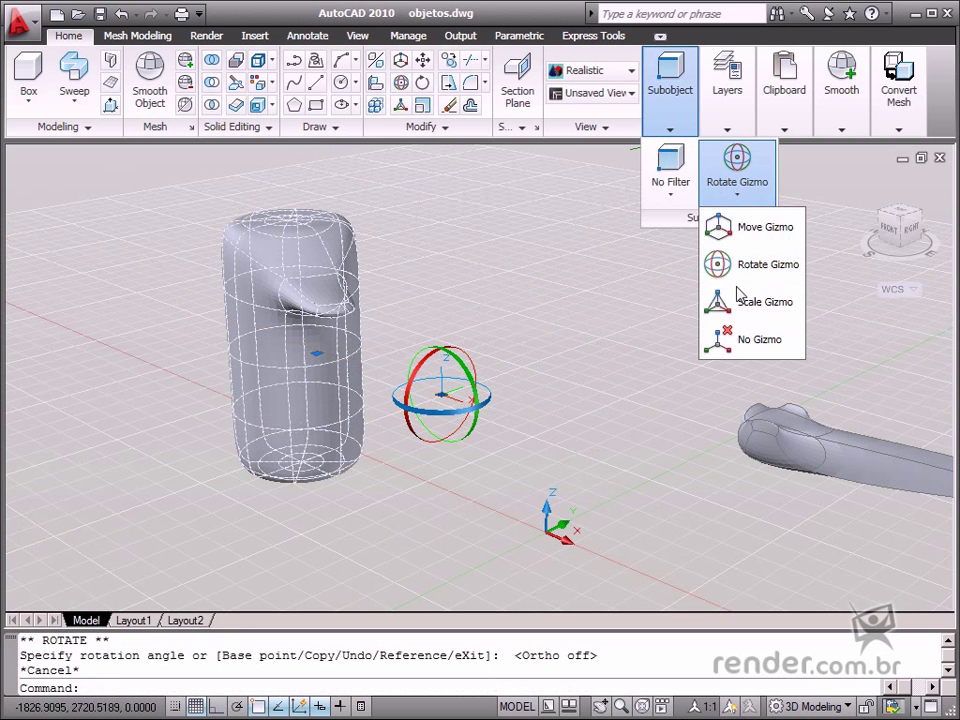
click(766, 226)
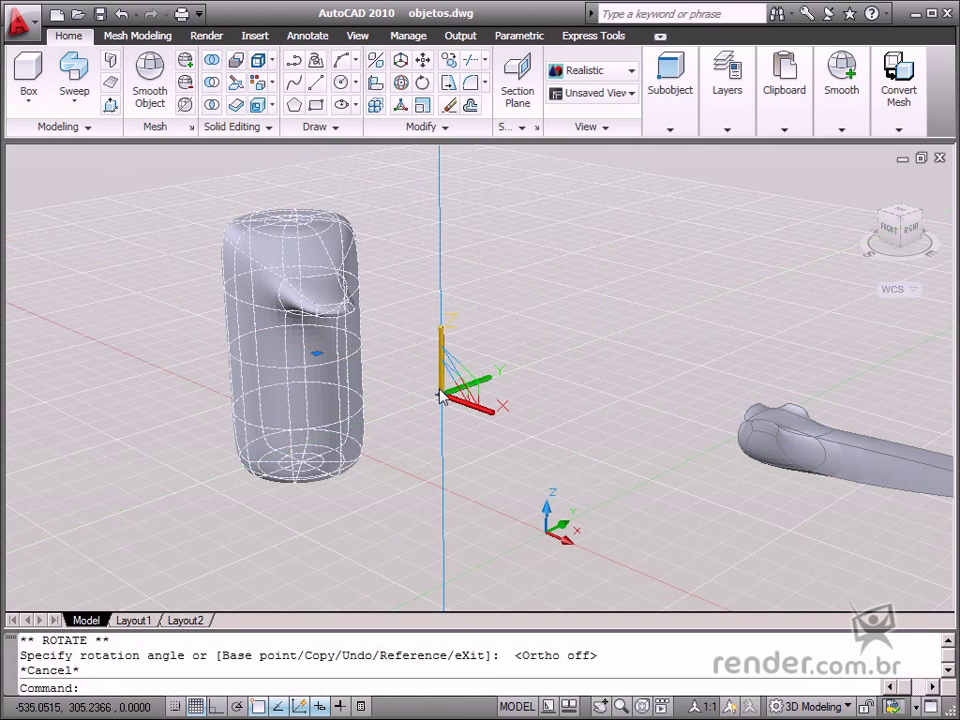
right_click(470, 380)
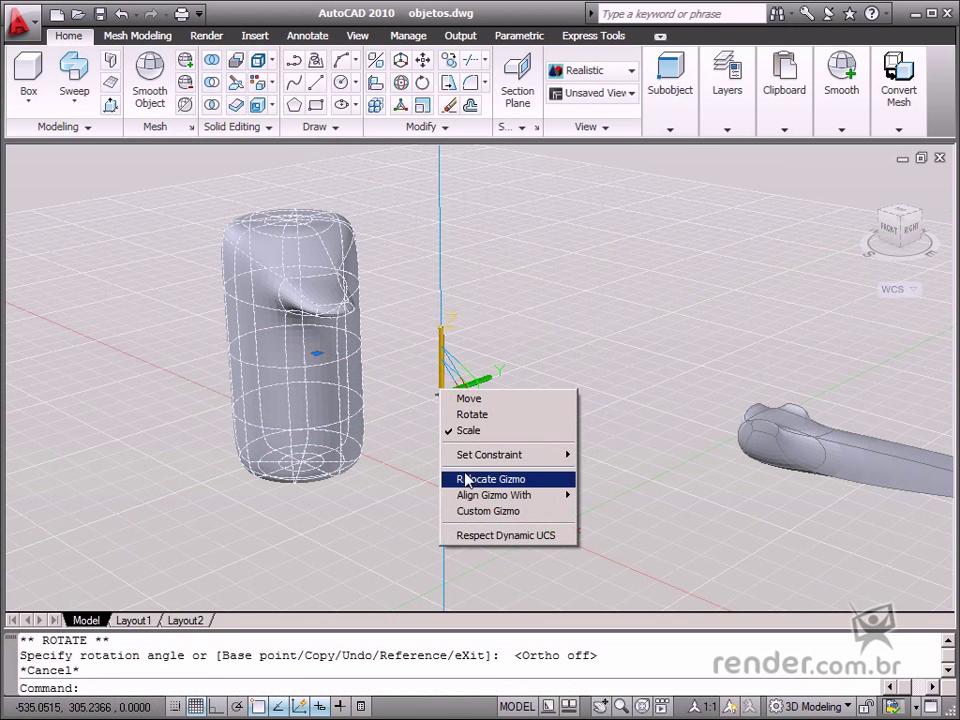
click(490, 478)
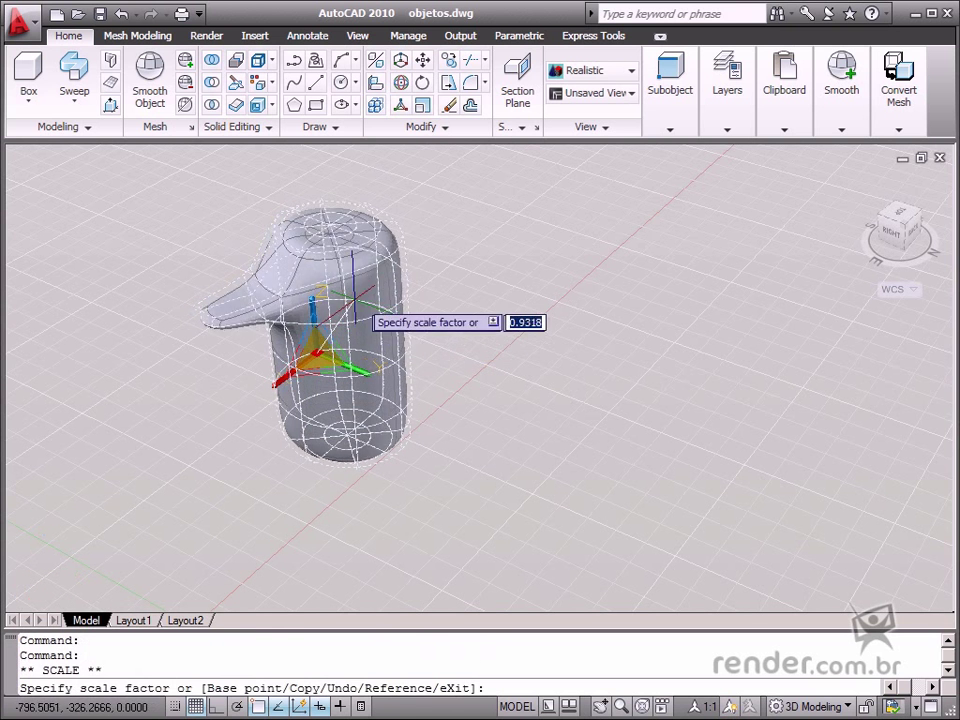
Step: Confirm the scale factor to enlarge the bottle mesh
key(Return)
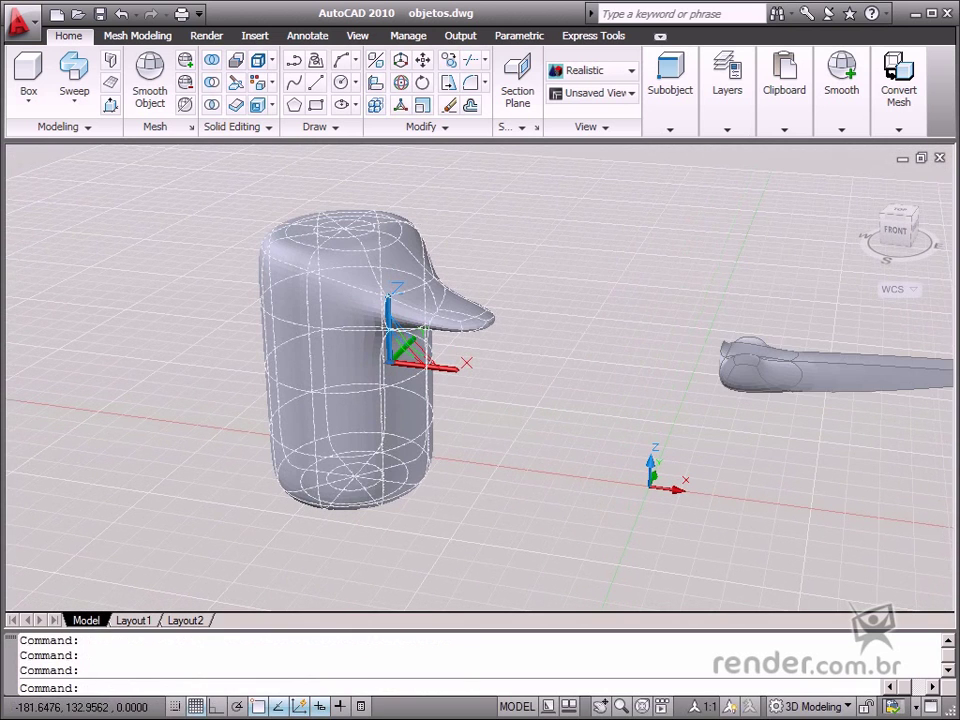
mouse_move(496, 418)
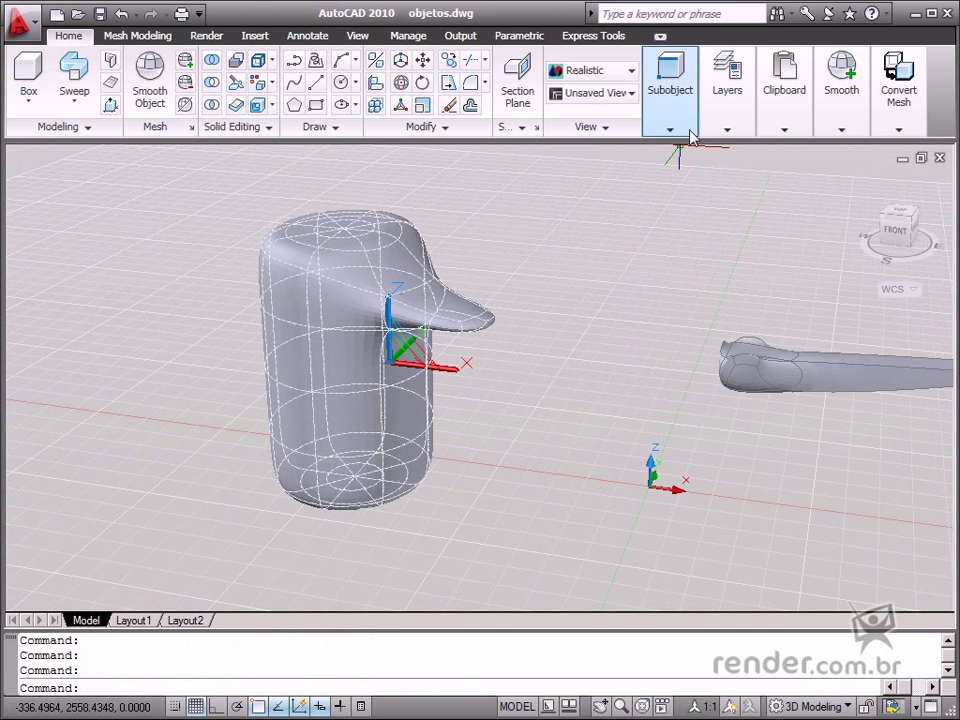
Step: Select one face below the bottle's spout and list the gizmo choices for it
click(670, 136)
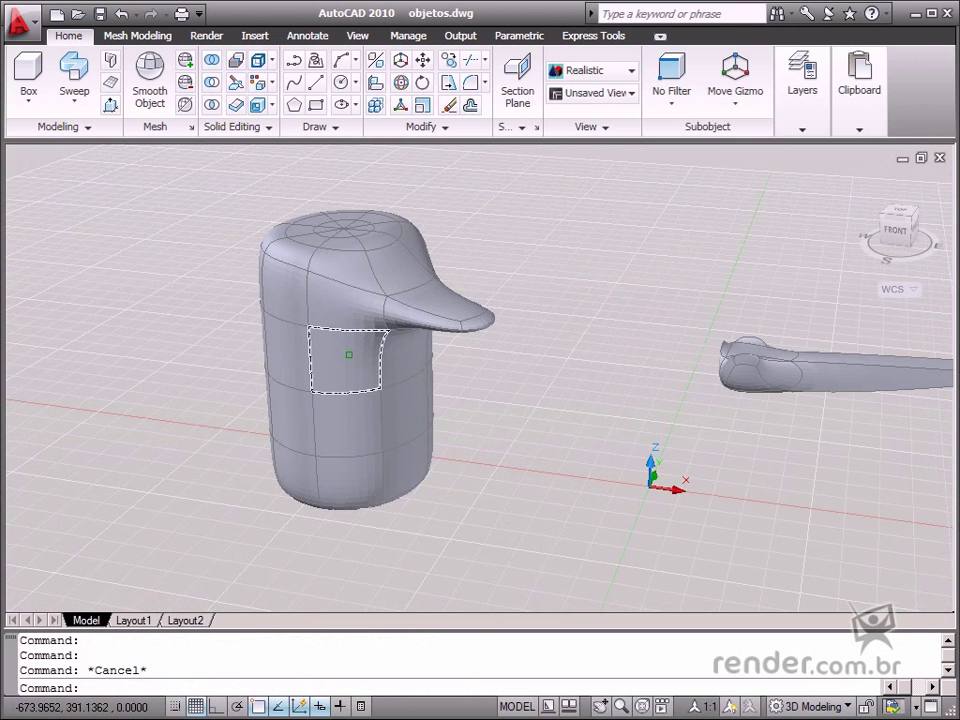
click(348, 356)
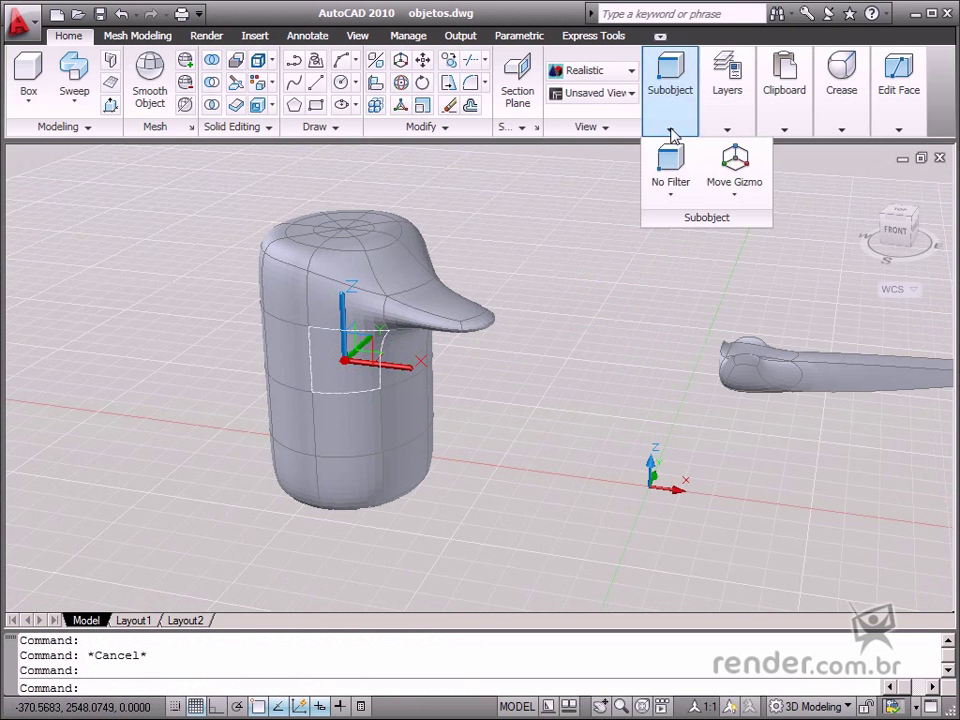
click(734, 164)
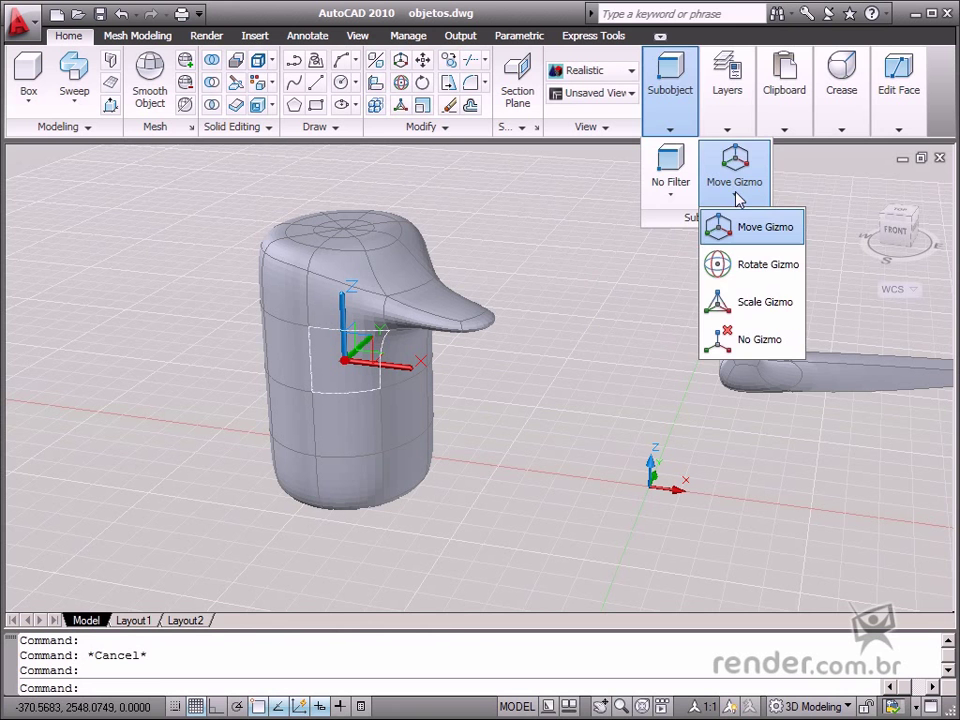